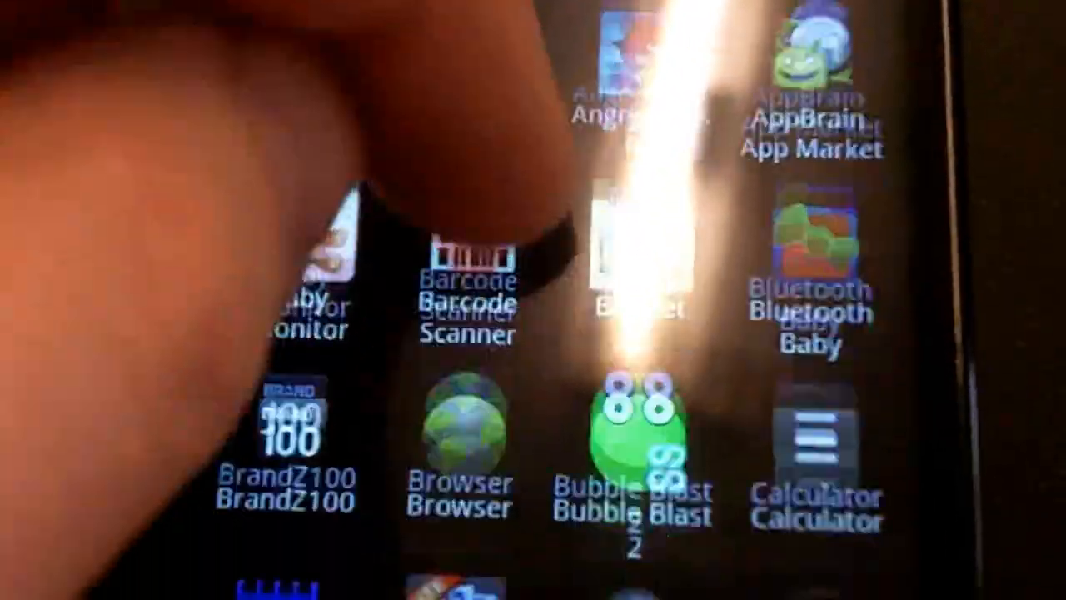
scroll(down, 3)
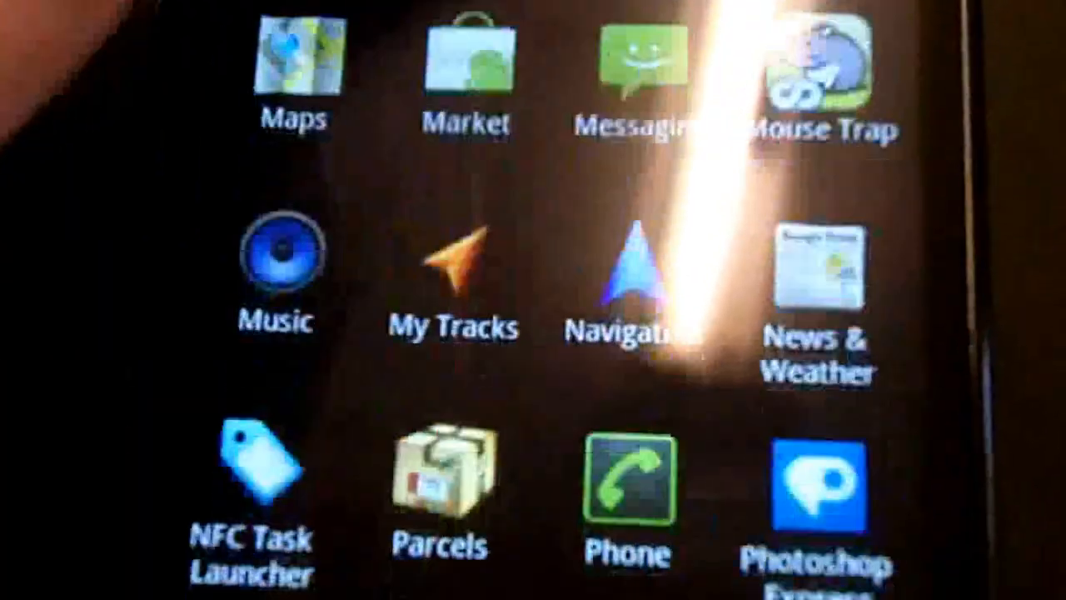
scroll(down, 3)
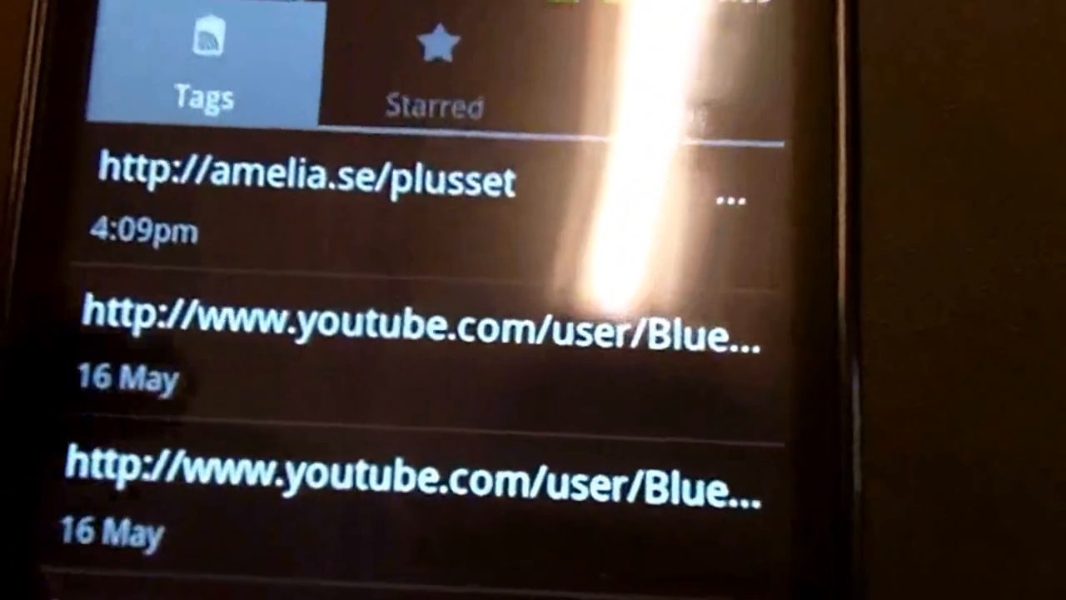
scroll(up, 3)
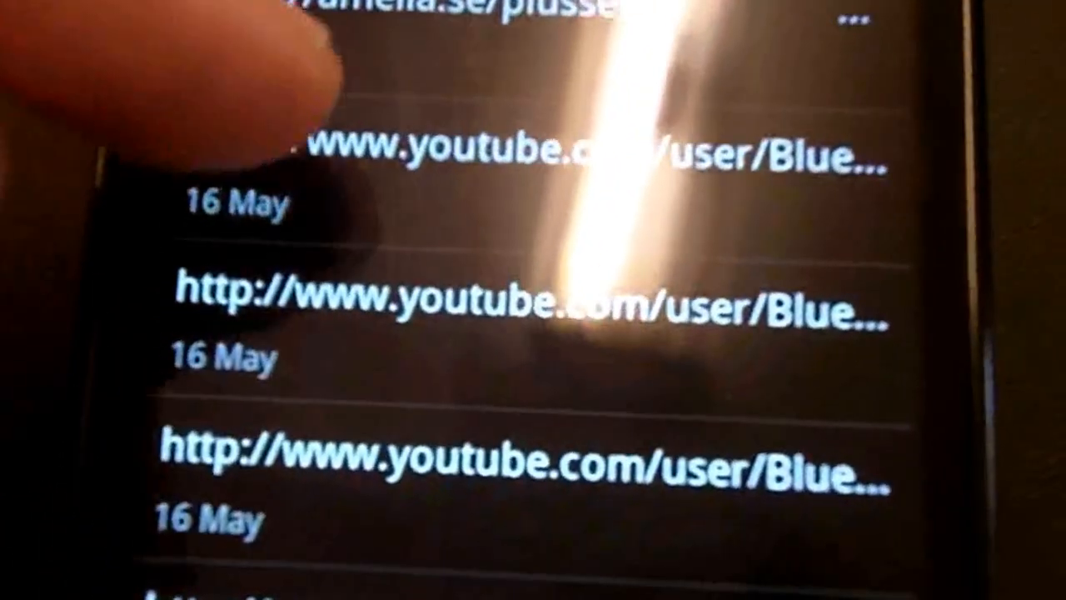